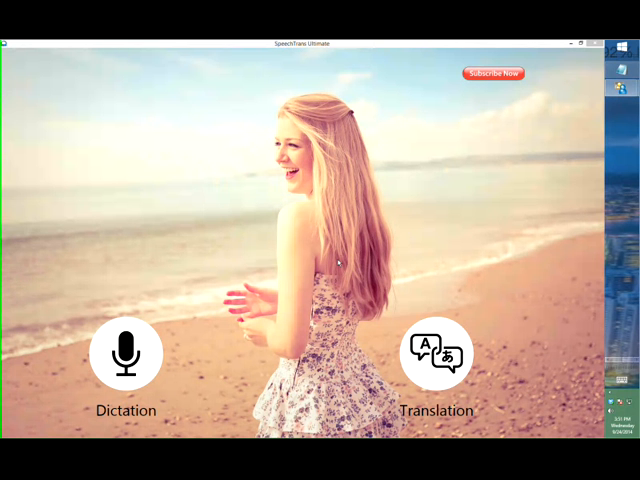
pyautogui.moveTo(240, 268)
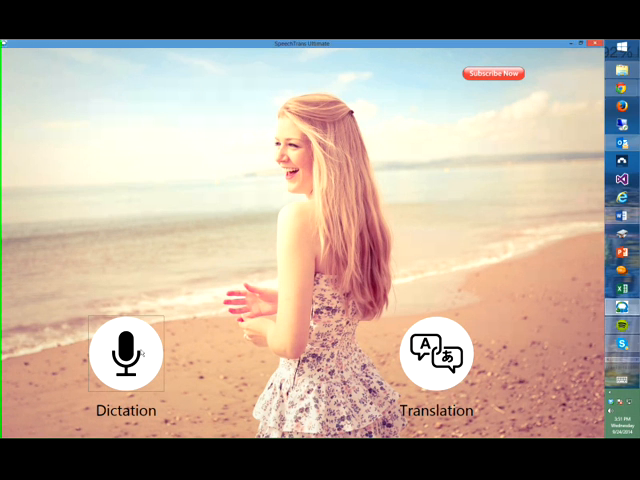
# - Enter the Dictation section listing previous dated dictations and the new-dictation option
pyautogui.click(126, 354)
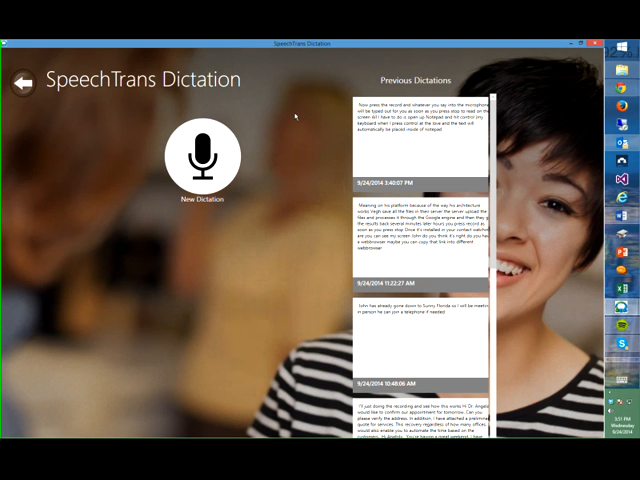
pyautogui.moveTo(268, 252)
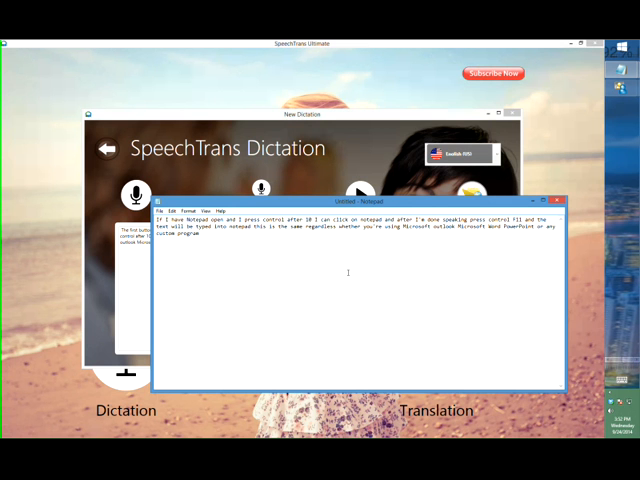
pyautogui.moveTo(346, 272)
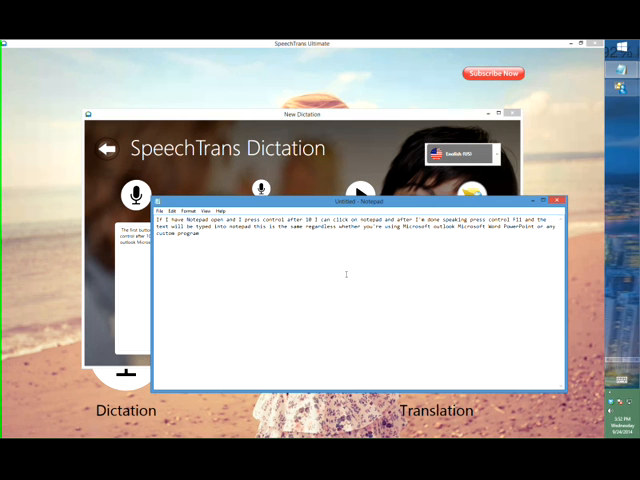
# - Dial the phone as a remote microphone with English as the caller's language and place the call
pyautogui.click(300, 120)
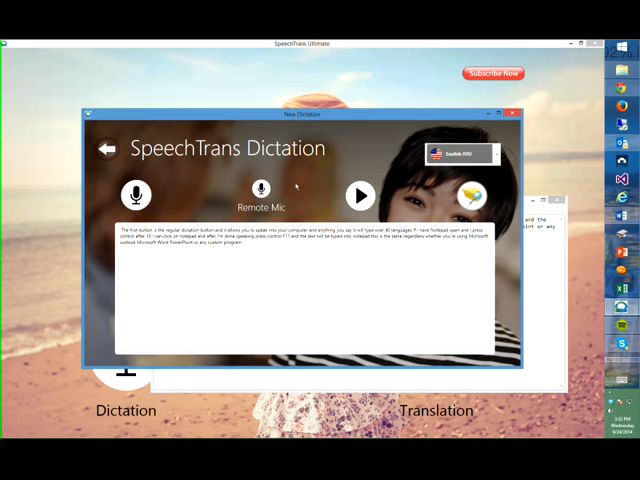
pyautogui.moveTo(296, 186)
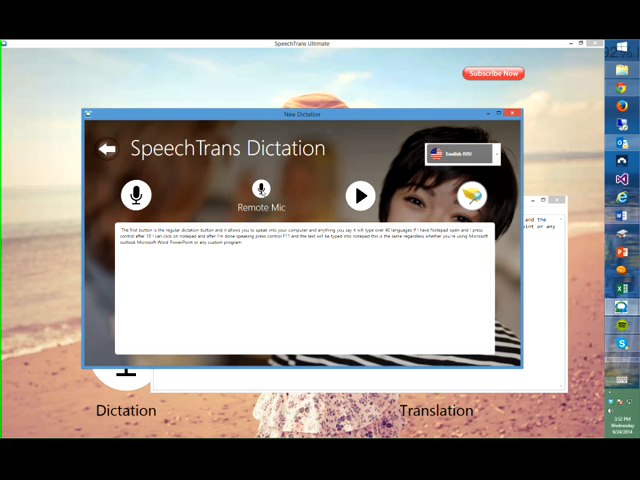
pyautogui.click(260, 188)
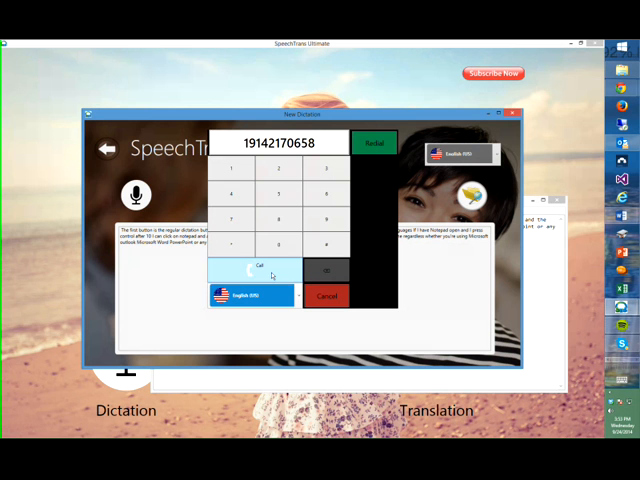
pyautogui.click(250, 294)
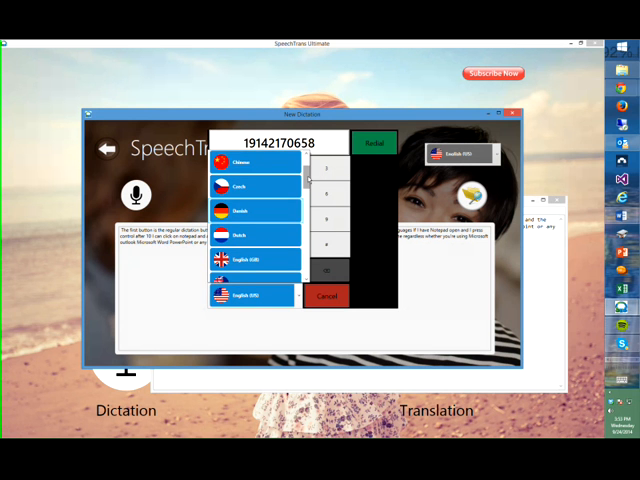
pyautogui.click(258, 270)
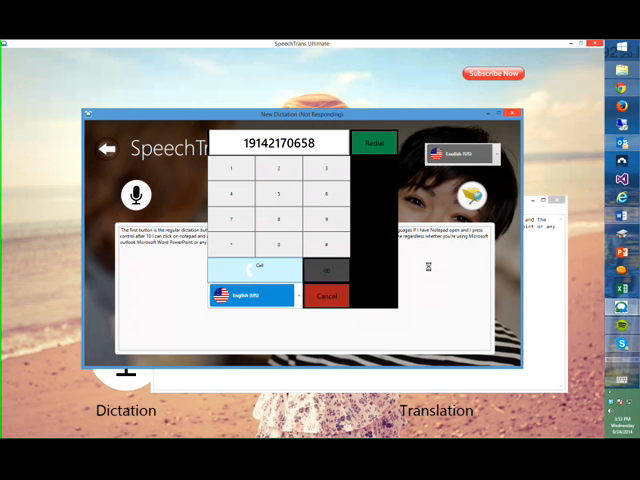
pyautogui.click(326, 296)
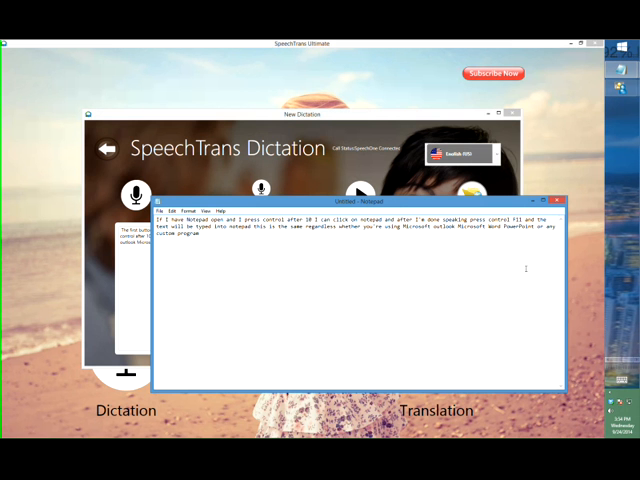
# - Dictate 'If I place my cursor notepad doesn't matter what application I'm using anything that' into Notepad
pyautogui.write("If I place my cursor notepad doesn't matter what application I'm using anything that I say into my cell phone or any regular telephone will be typed directly into the screen as soon as I take a pause longer than 500 ms")
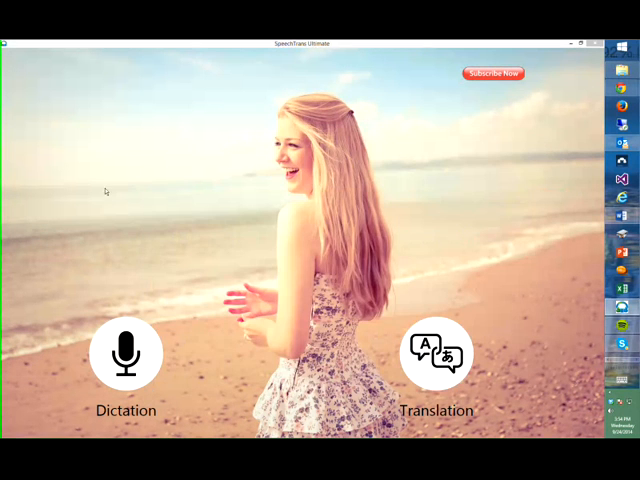
# - Start a new Translator conversation and begin listening for the English speaker
pyautogui.click(436, 352)
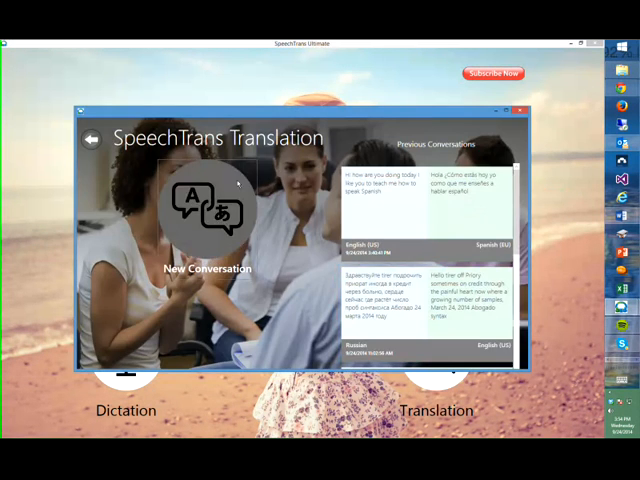
pyautogui.click(208, 208)
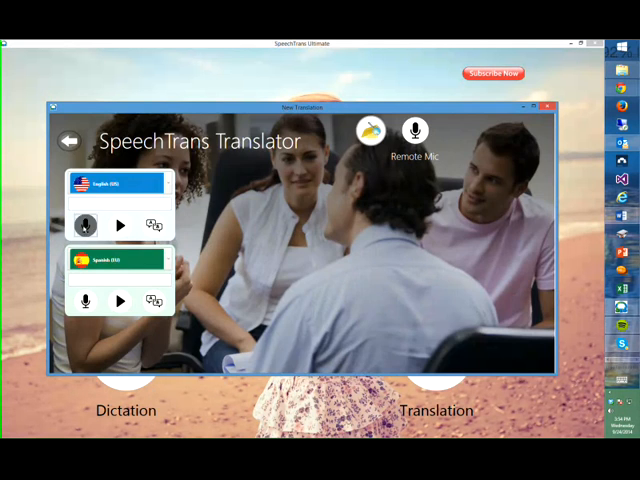
pyautogui.click(84, 224)
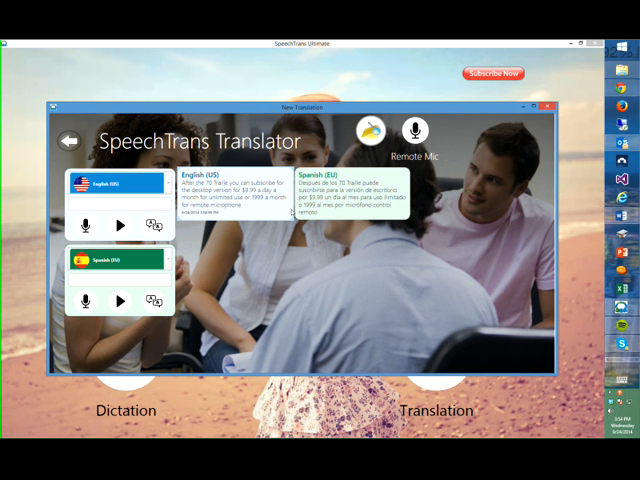
pyautogui.moveTo(344, 224)
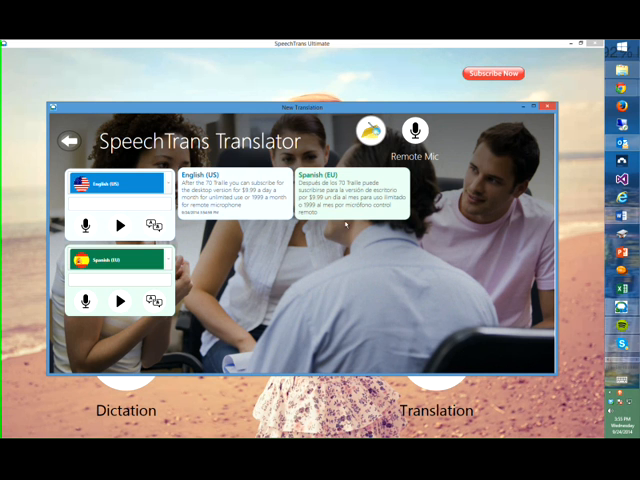